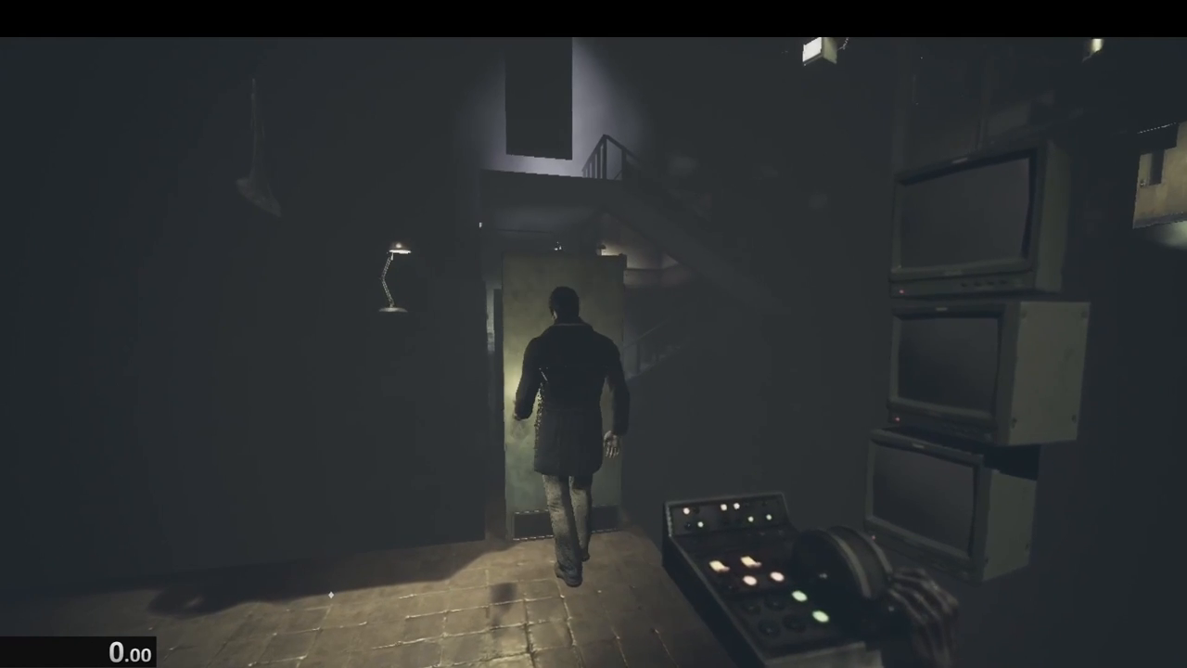
Step: Walk out of the monitor room past the walls to view the lit room, then pause
key(w)
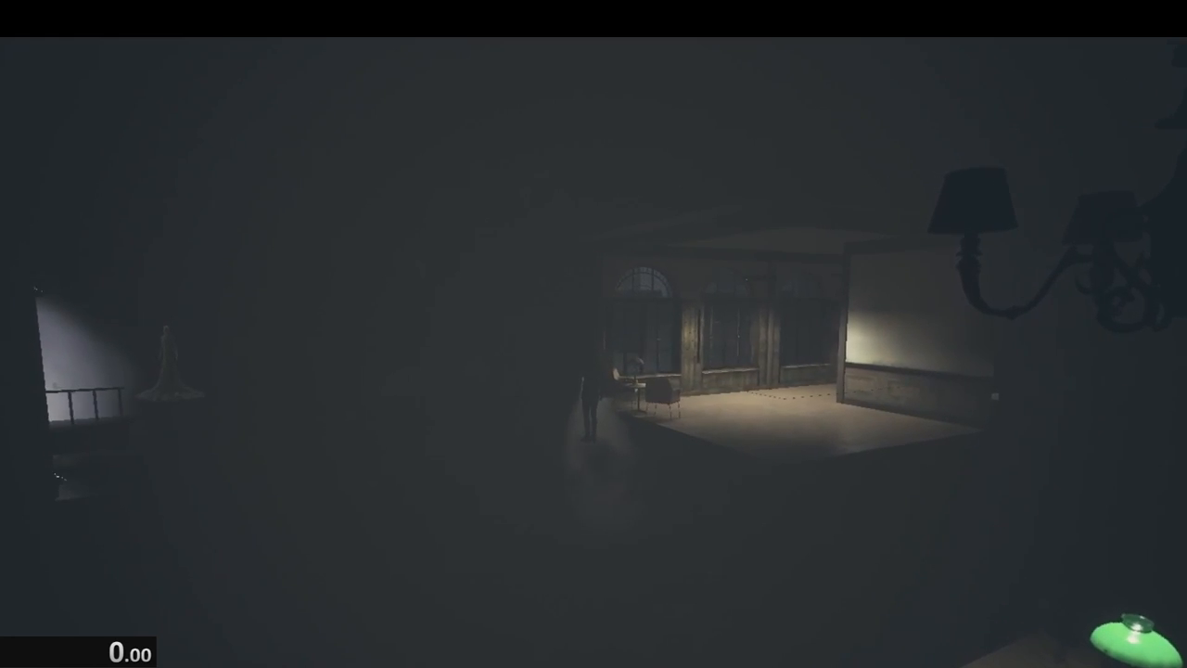
key(Escape)
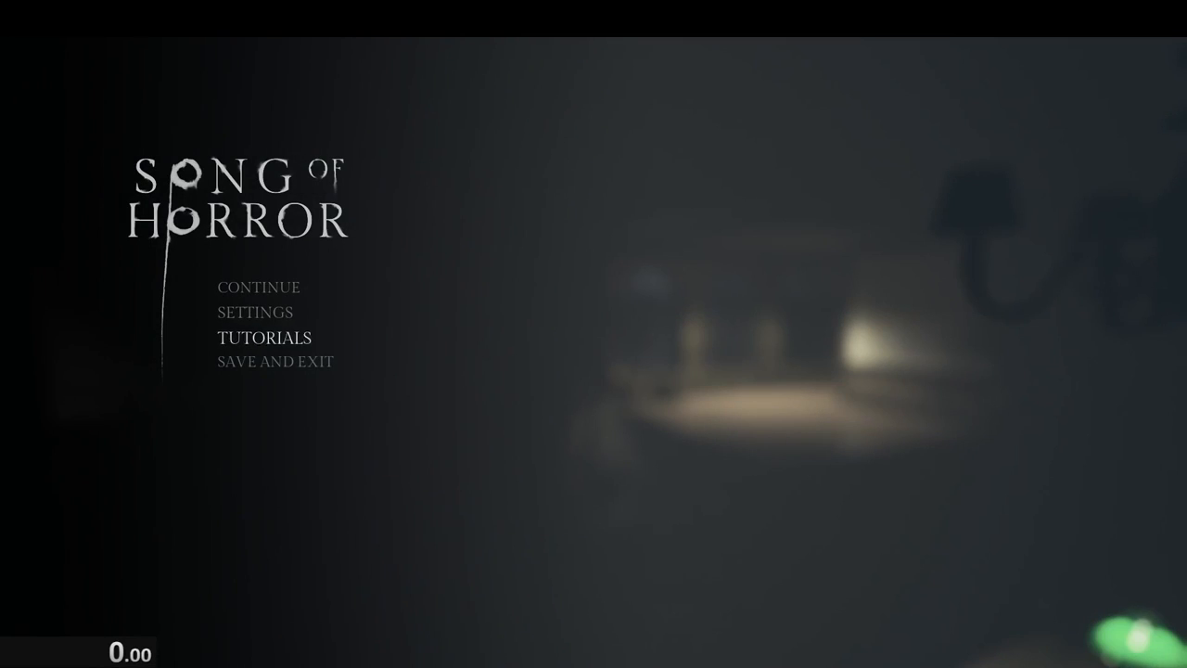